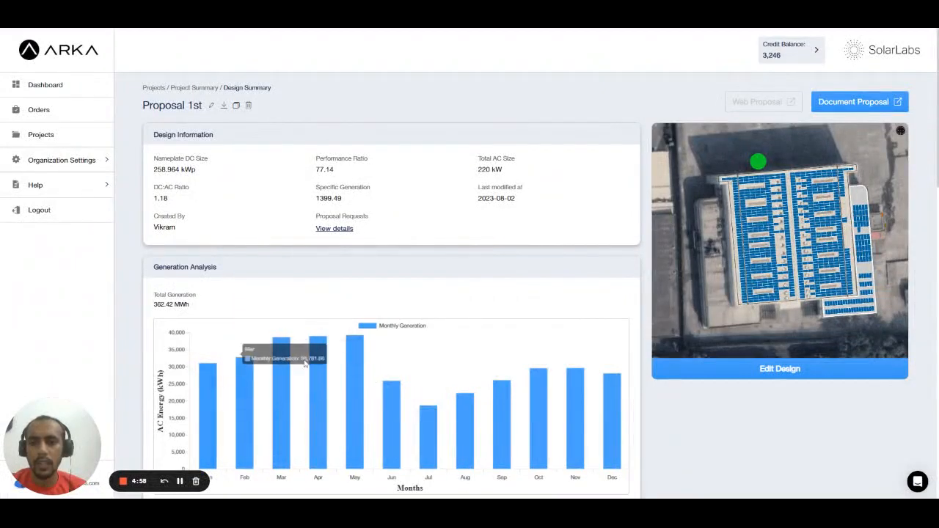
mouse_move(388, 427)
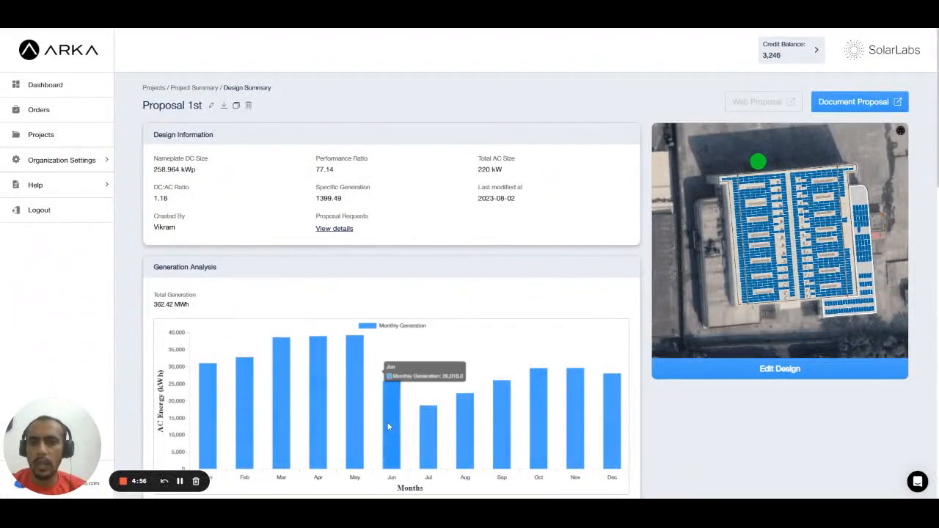
mouse_move(824, 79)
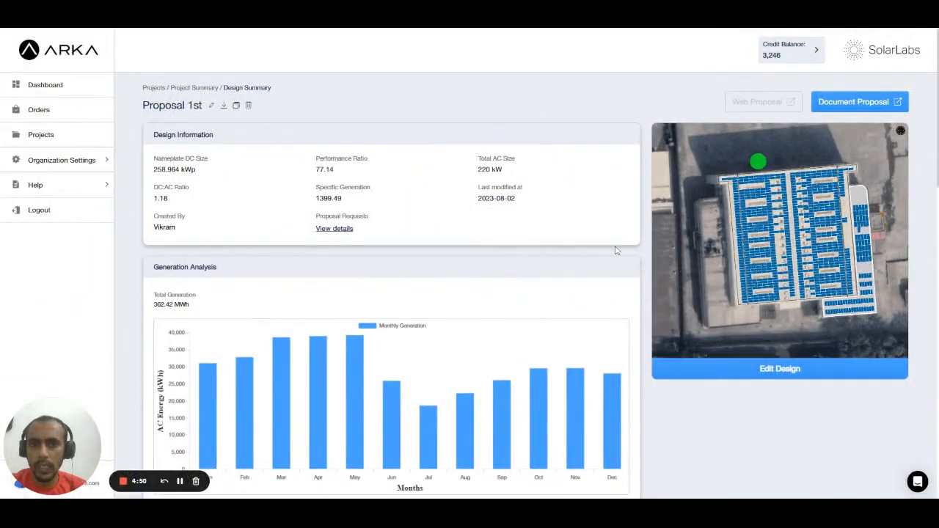
Scroll through the Proposal 1st document showing the Environmental Impact page.
scroll("down", 3)
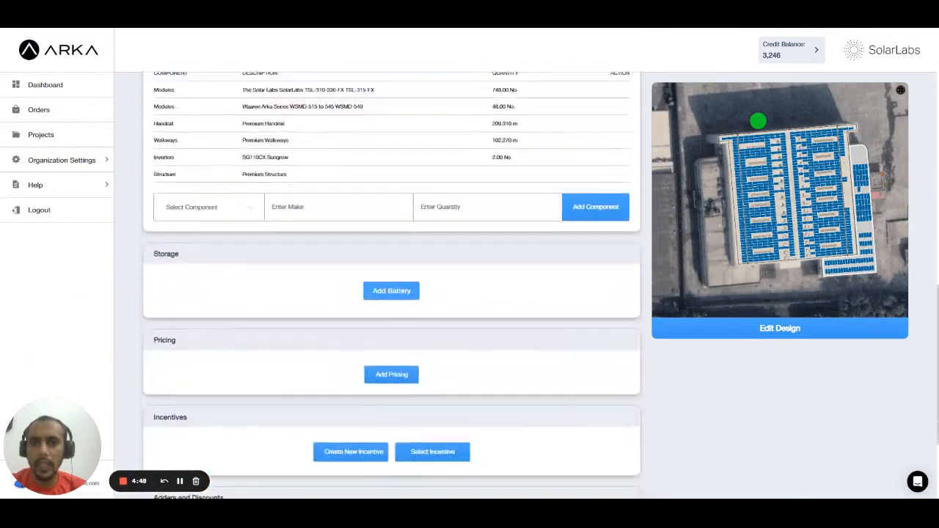
scroll("down", 3)
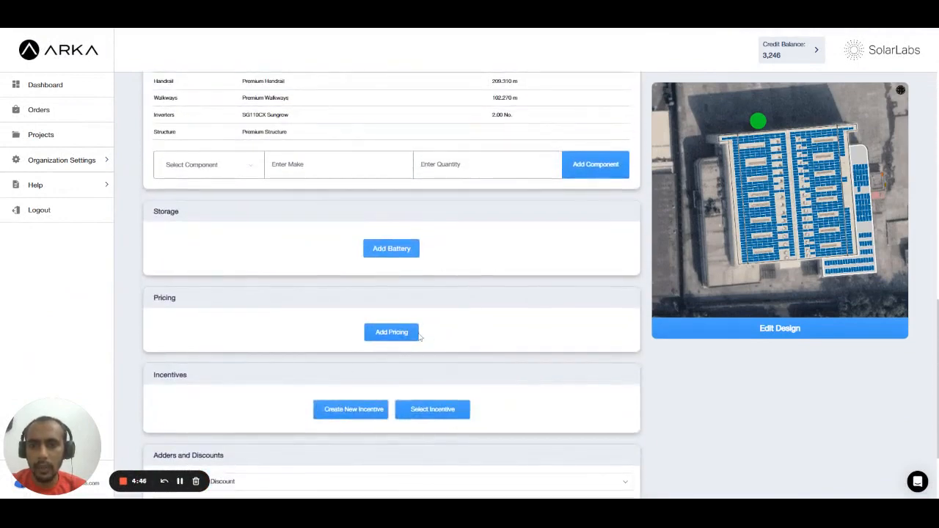
mouse_move(442, 370)
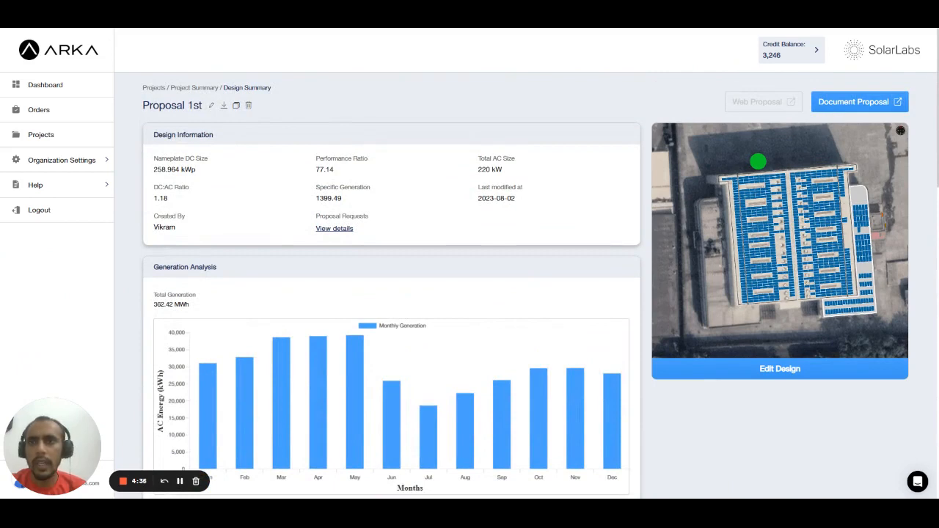
mouse_move(319, 31)
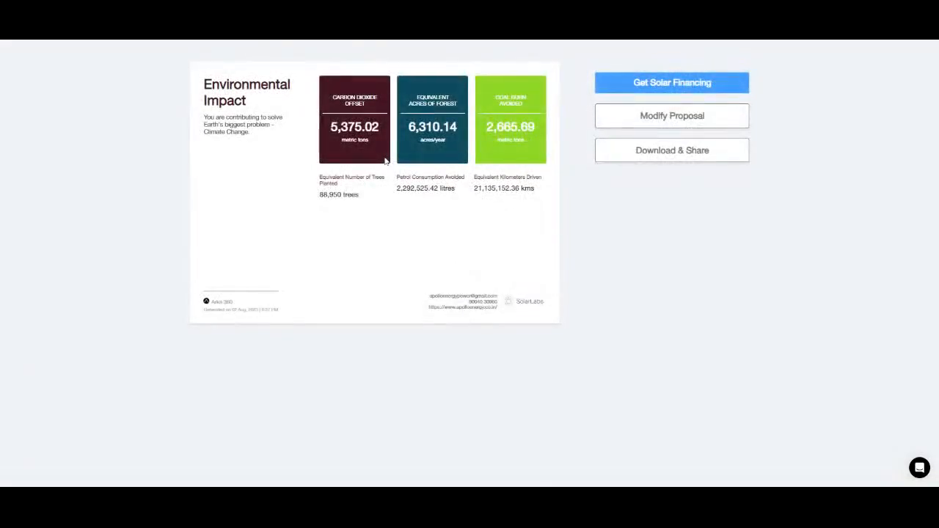
mouse_move(260, 265)
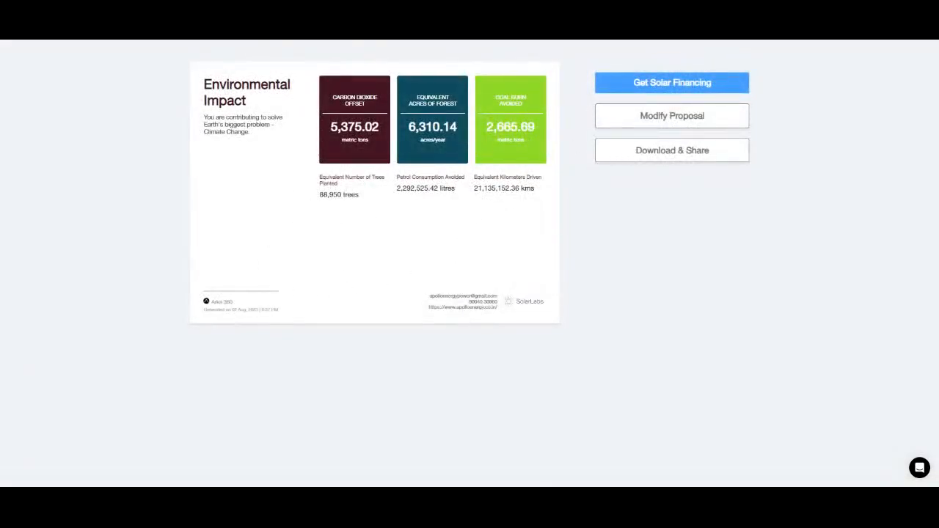
Select all pages in Export Report and update, adding Company Overview and Components.
left_click(671, 149)
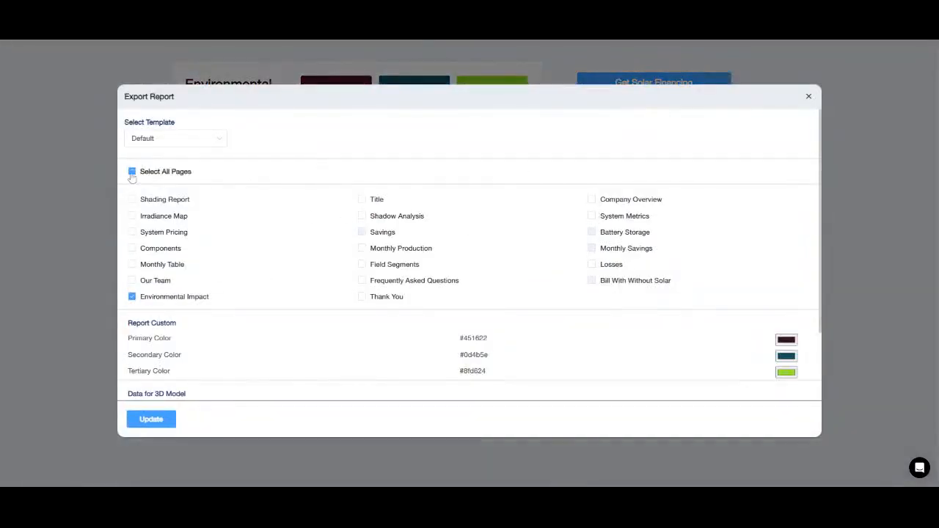
left_click(132, 171)
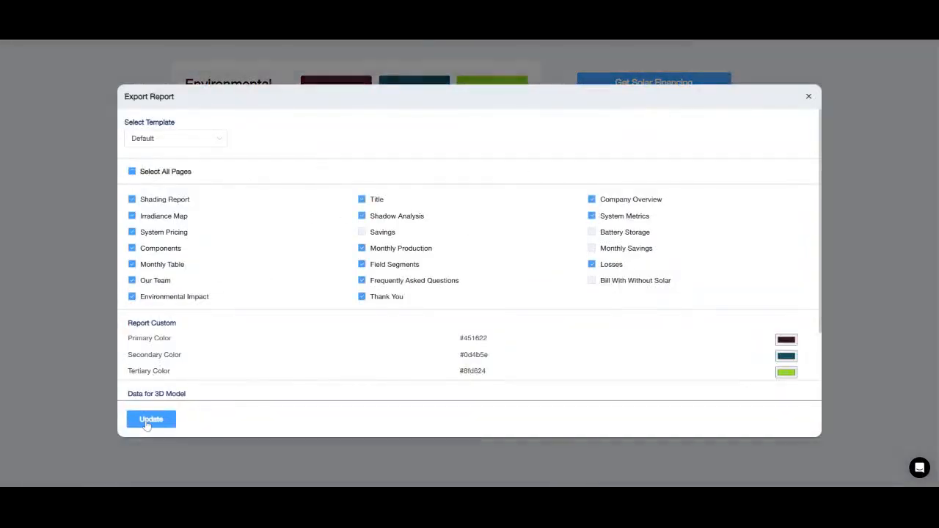
left_click(150, 419)
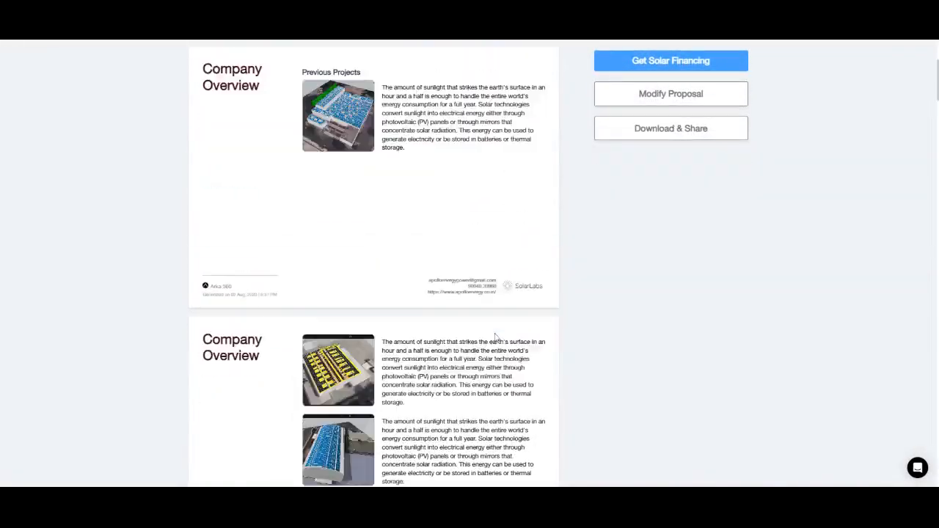
scroll("down", 3)
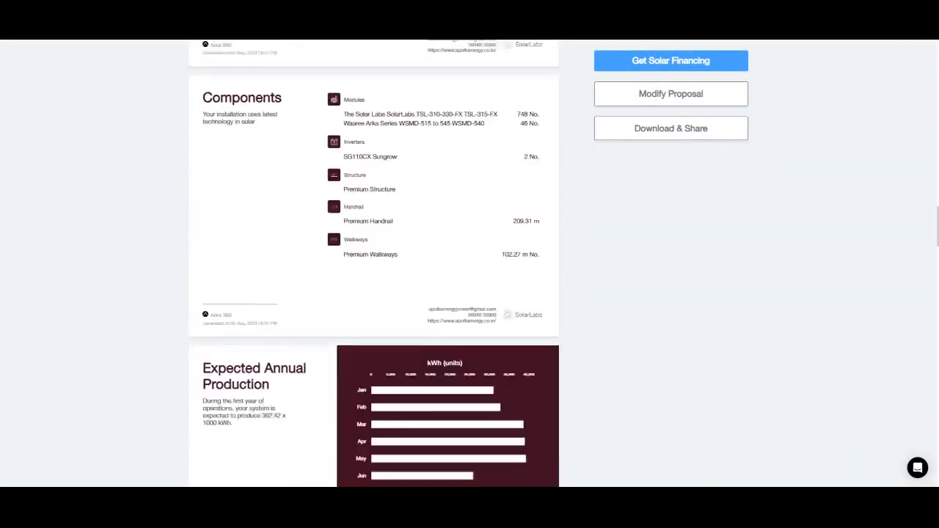
Review export settings for colours, 3D model data and 09:00–16:00 shadow analysis.
left_click(670, 128)
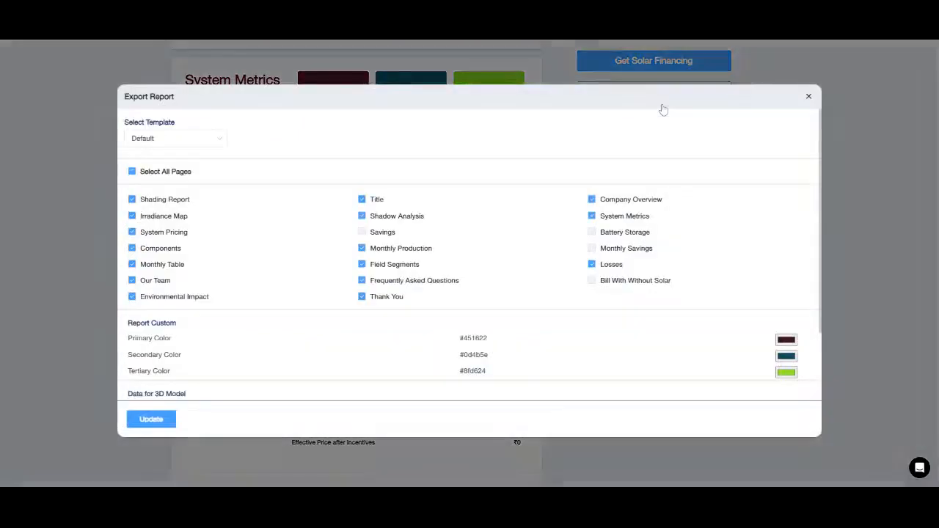
scroll("down", 3)
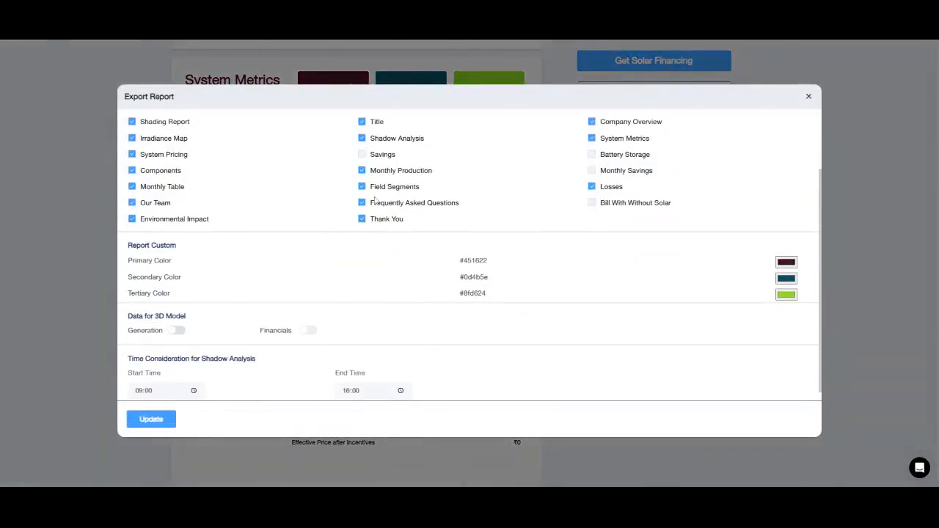
scroll("up", 3)
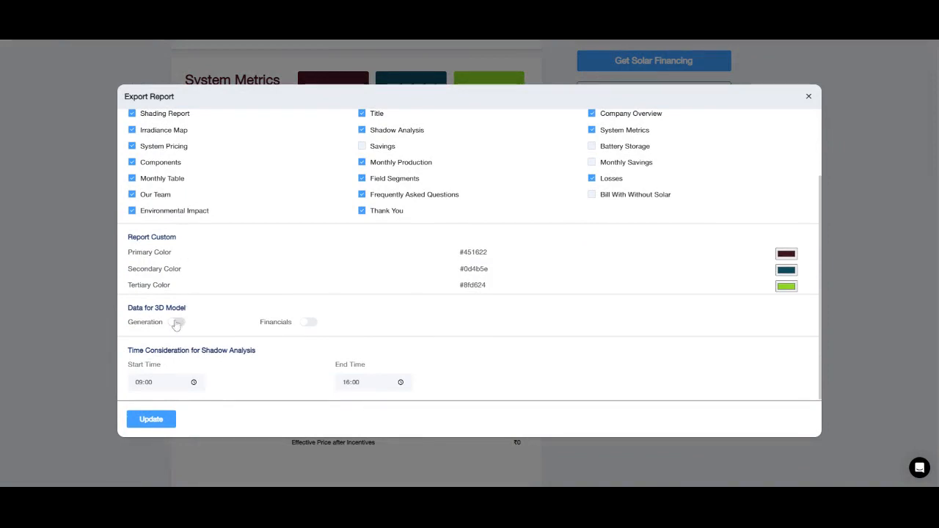
left_click(176, 322)
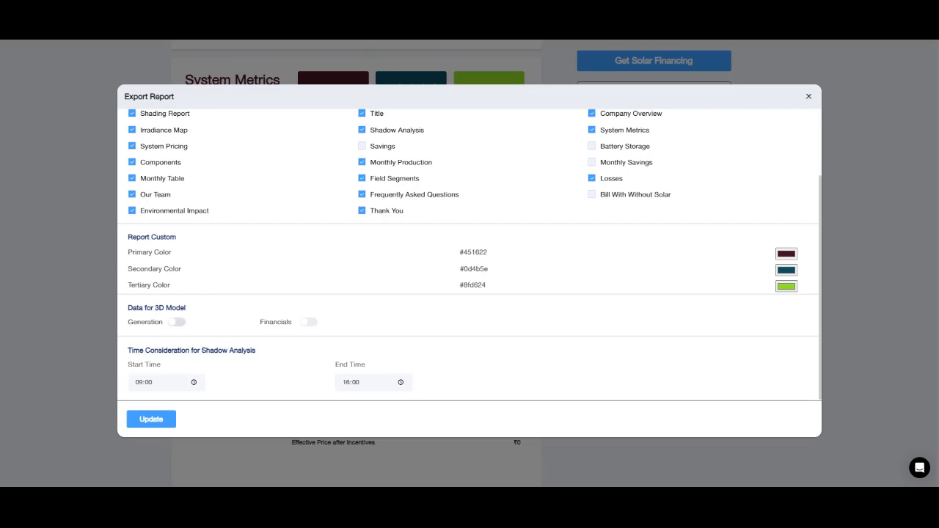
mouse_move(182, 330)
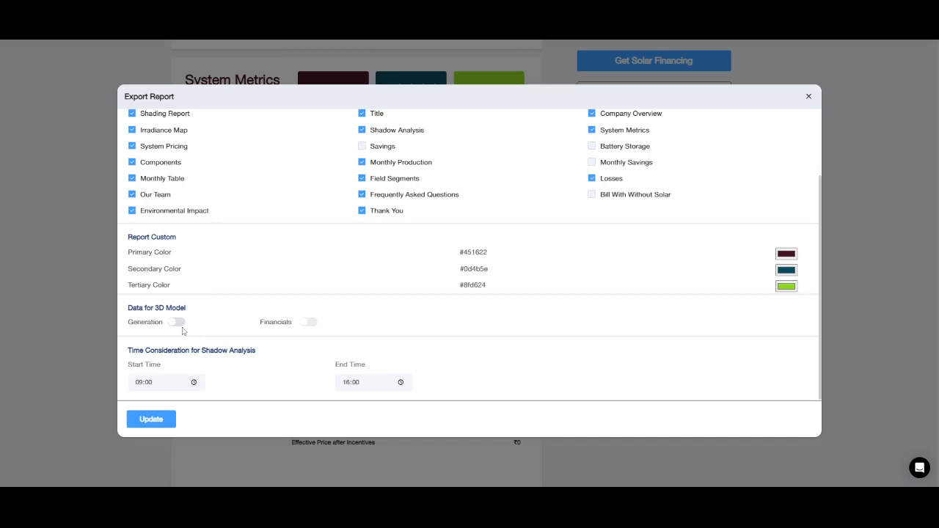
mouse_move(281, 325)
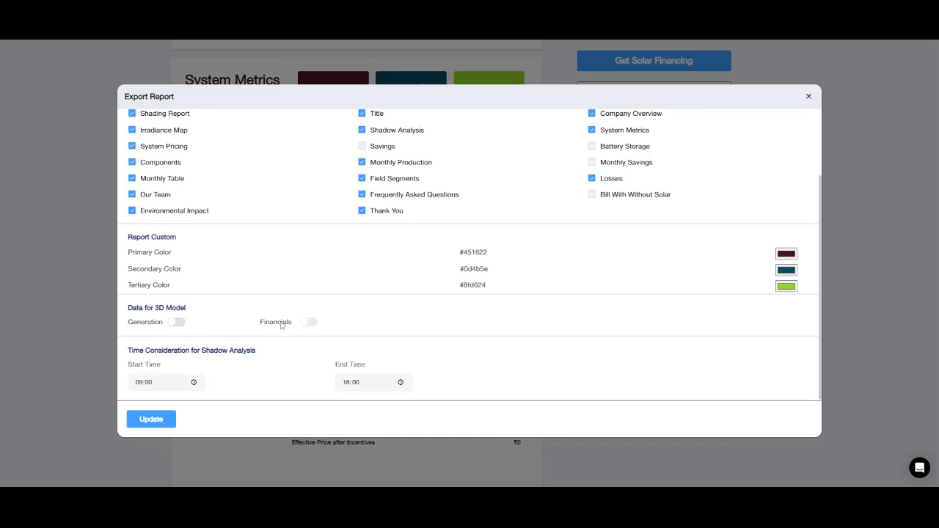
mouse_move(183, 334)
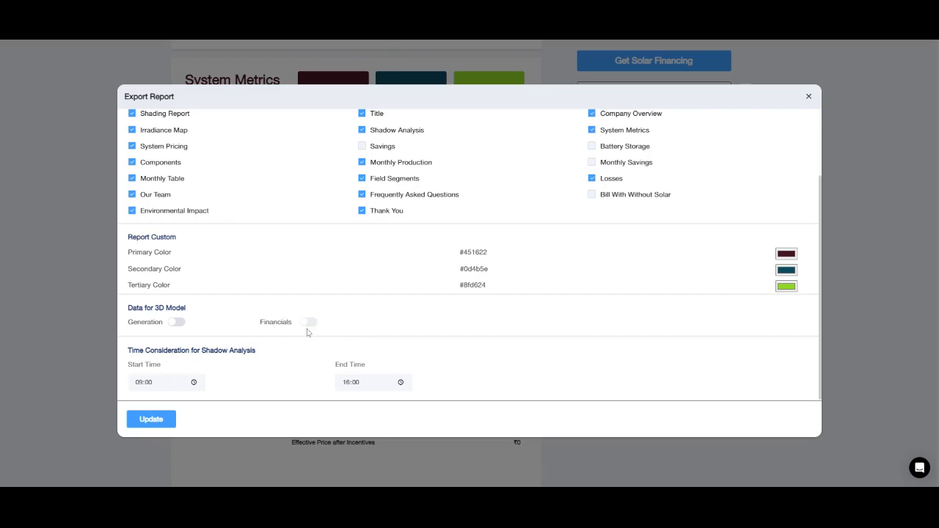
mouse_move(272, 314)
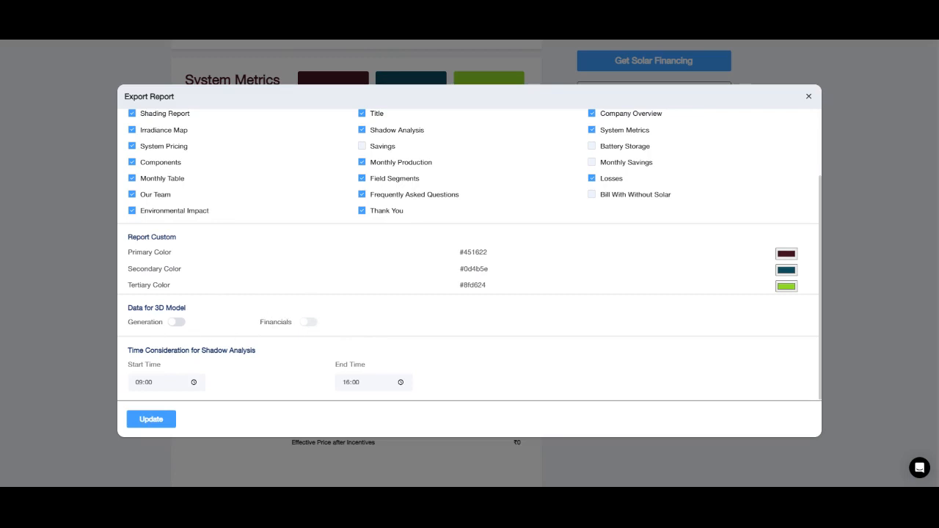
mouse_move(341, 320)
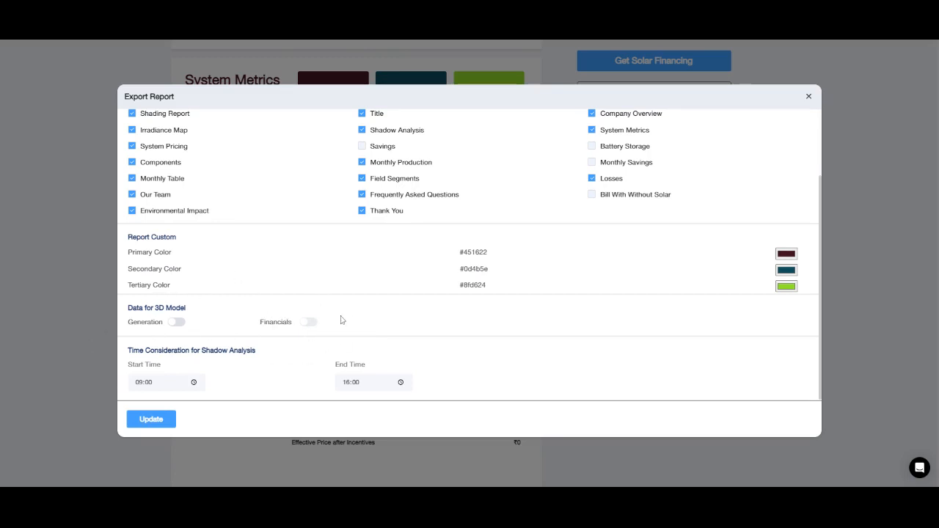
View the report templates Default, Theme 2 and Theme 3, keeping Default.
scroll("up", 3)
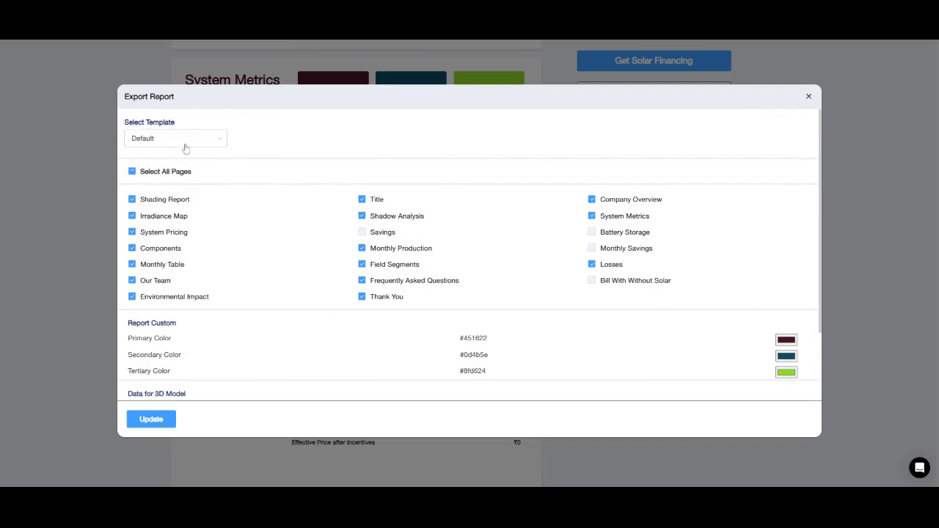
left_click(175, 138)
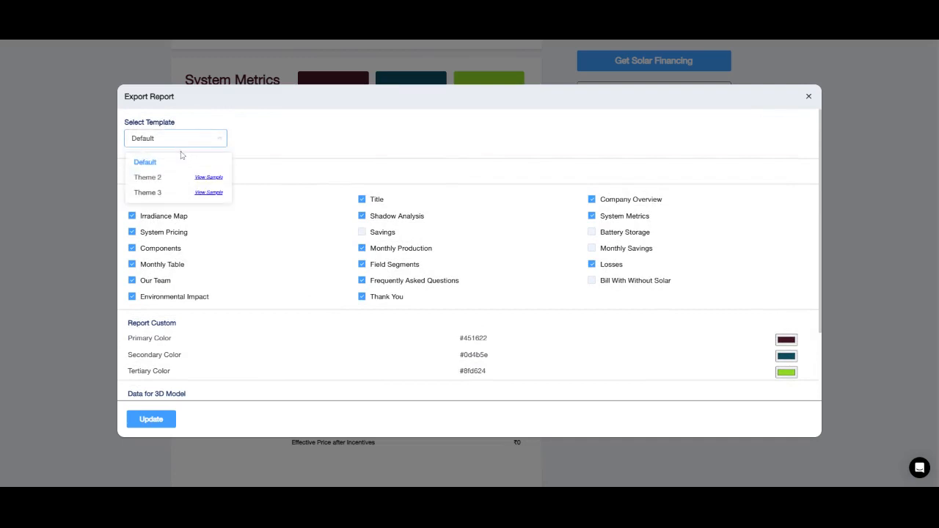
mouse_move(161, 210)
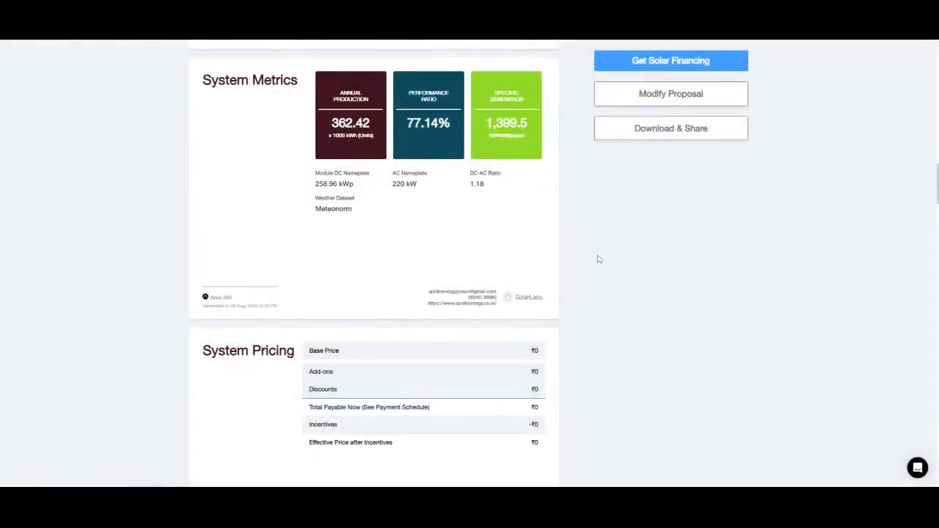
Bring up Share & Download with the proposal link, quotation email and PDF option.
scroll("down", 3)
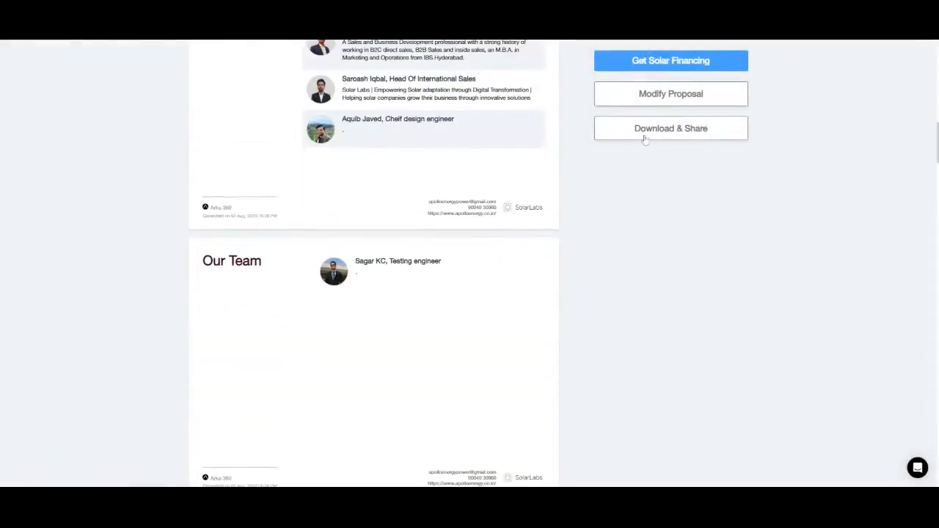
left_click(669, 128)
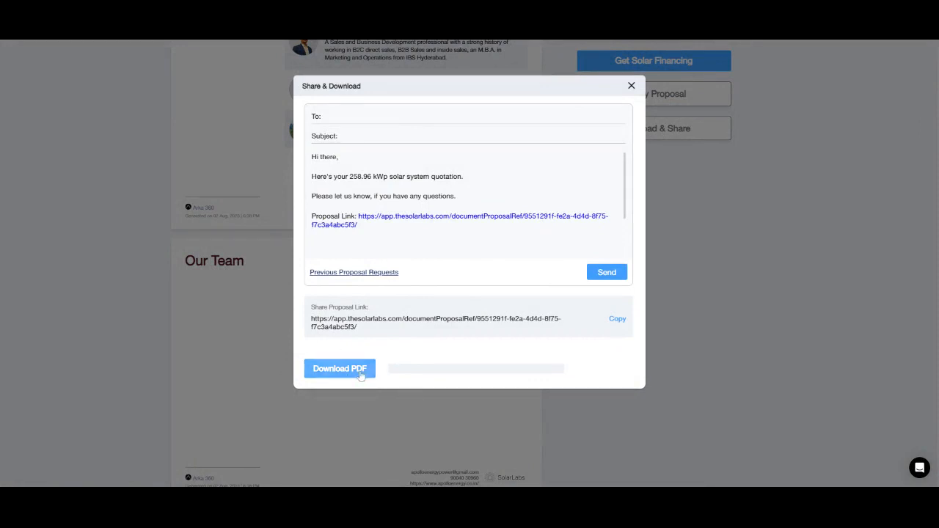
Download the proposal report as a PDF and let generation complete.
left_click(340, 368)
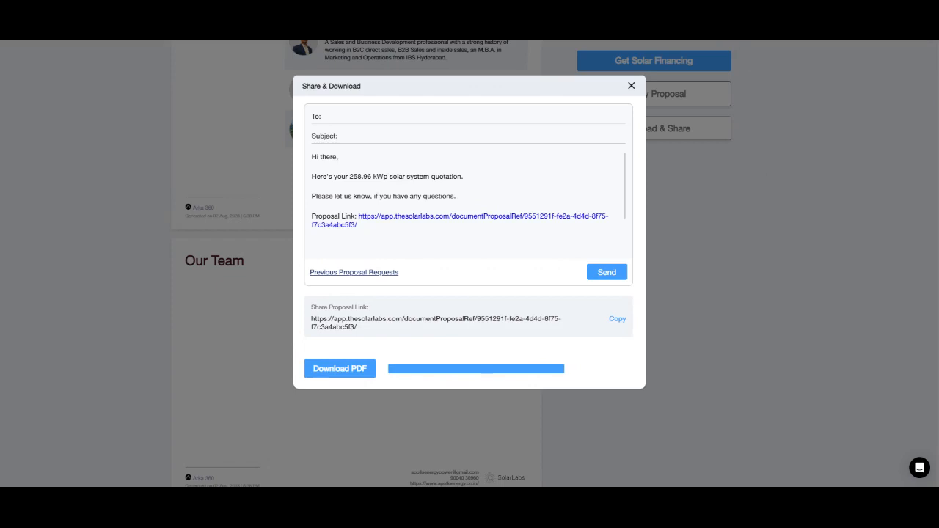
mouse_move(553, 257)
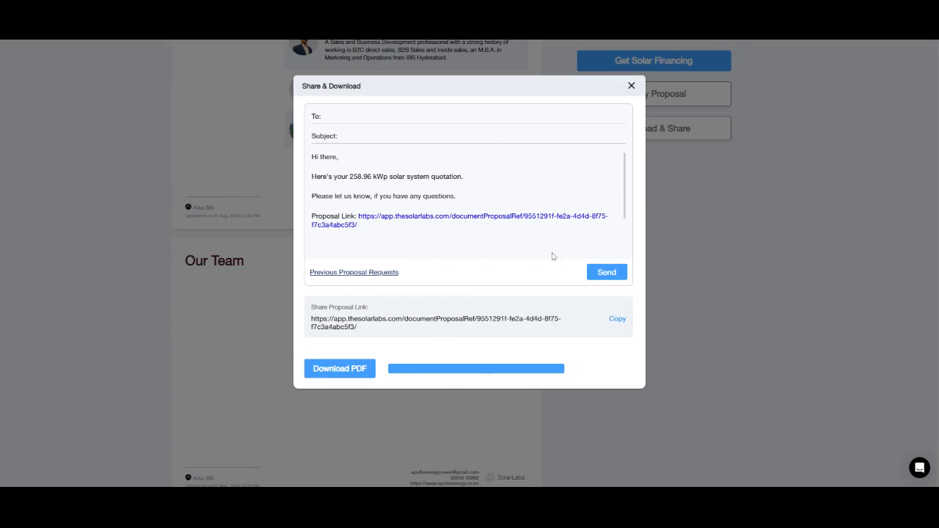
mouse_move(656, 42)
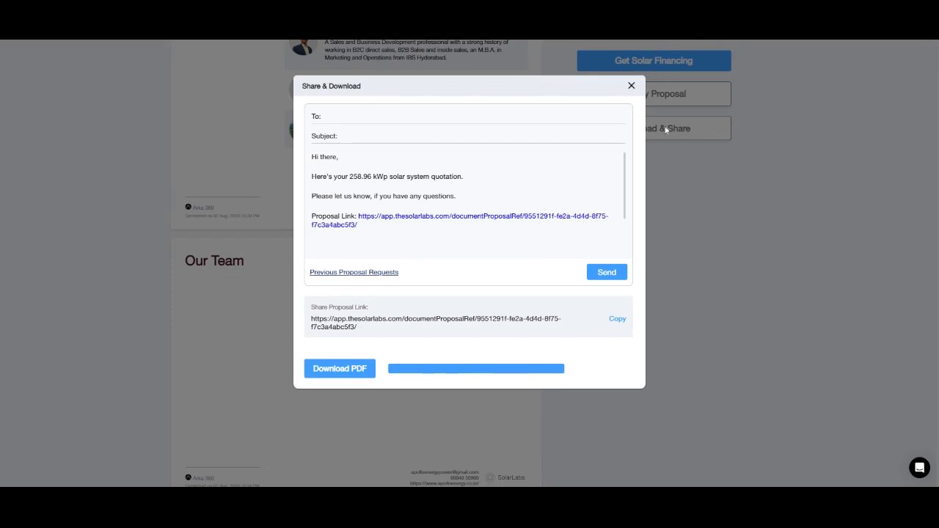
mouse_move(643, 115)
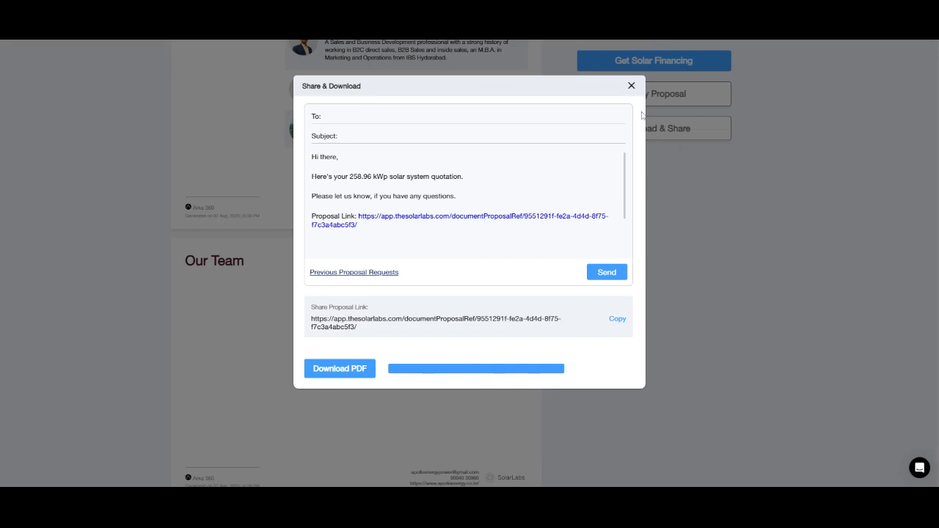